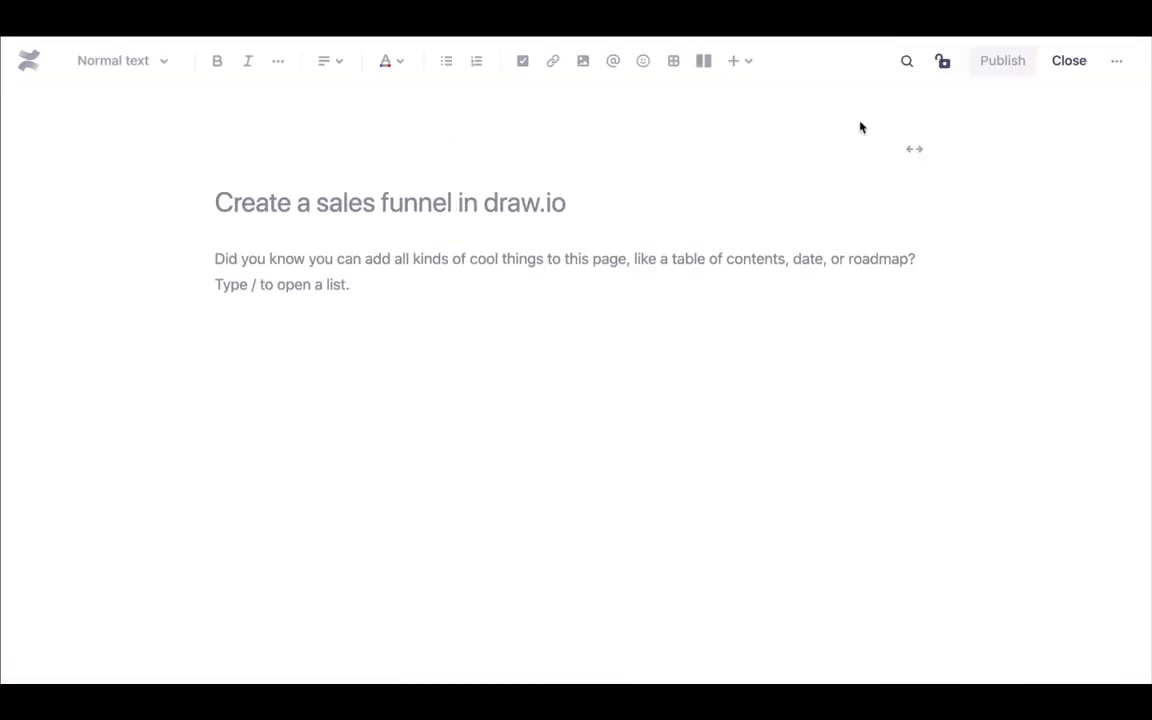
Insert a new draw.io diagram into the page via the /draw suggestion.
type("/draw")
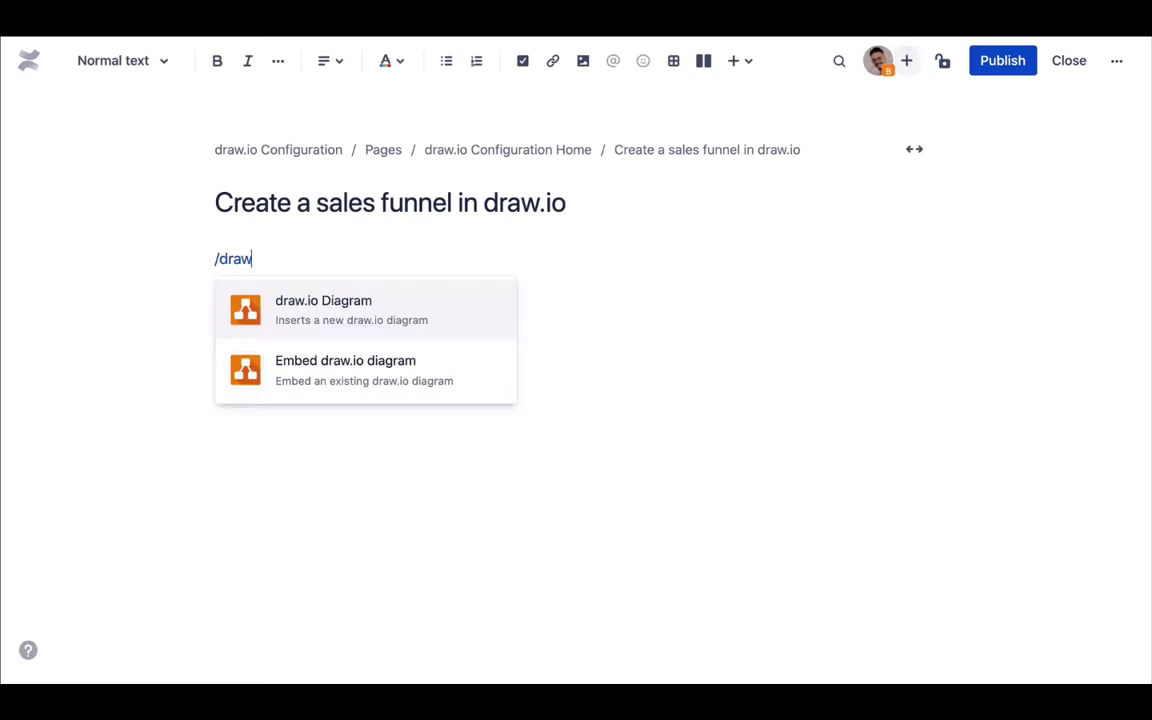
left_click(324, 308)
type("Sales Funn")
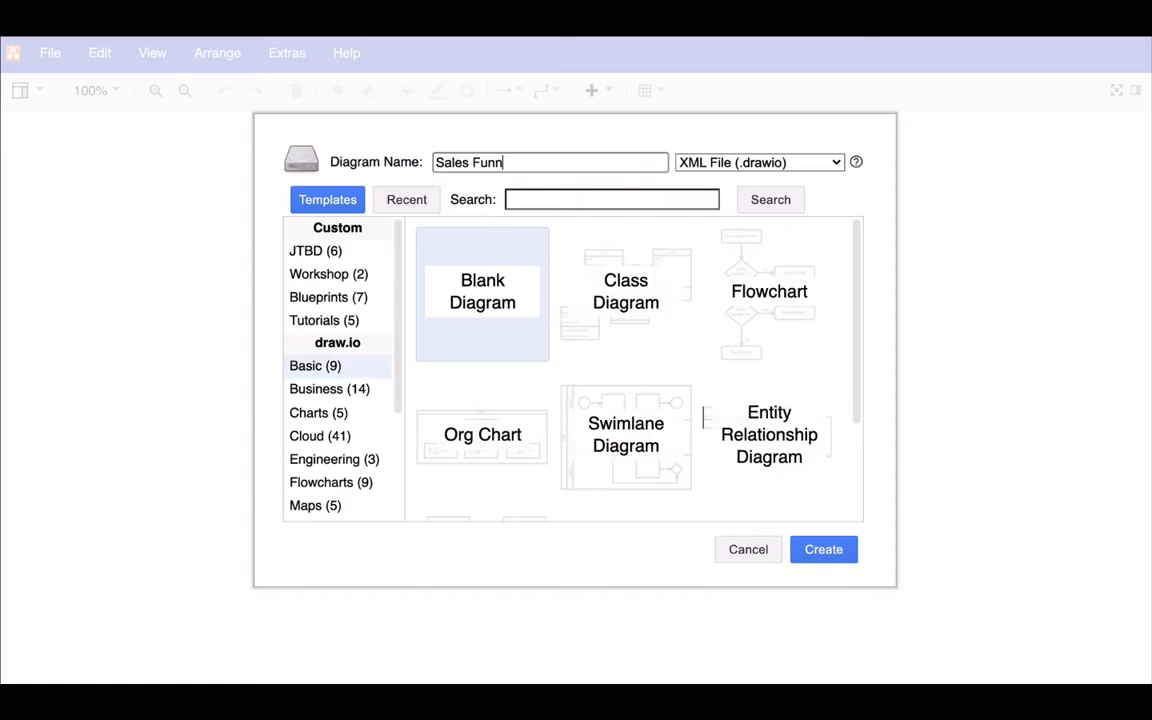
Create the 'Sales Funnel' diagram from a blank canvas.
left_click(824, 548)
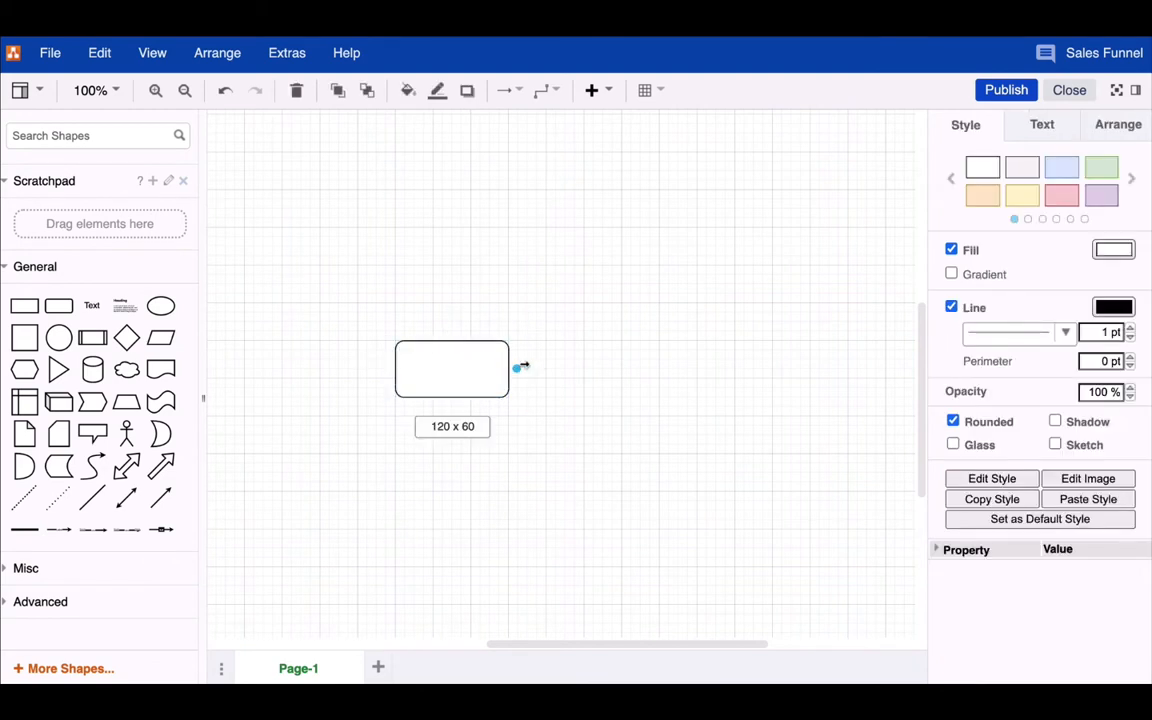
Add a trapezoid above the rectangle, flip it vertically and widen it to 320 pt.
left_click_drag(512, 368, 668, 368)
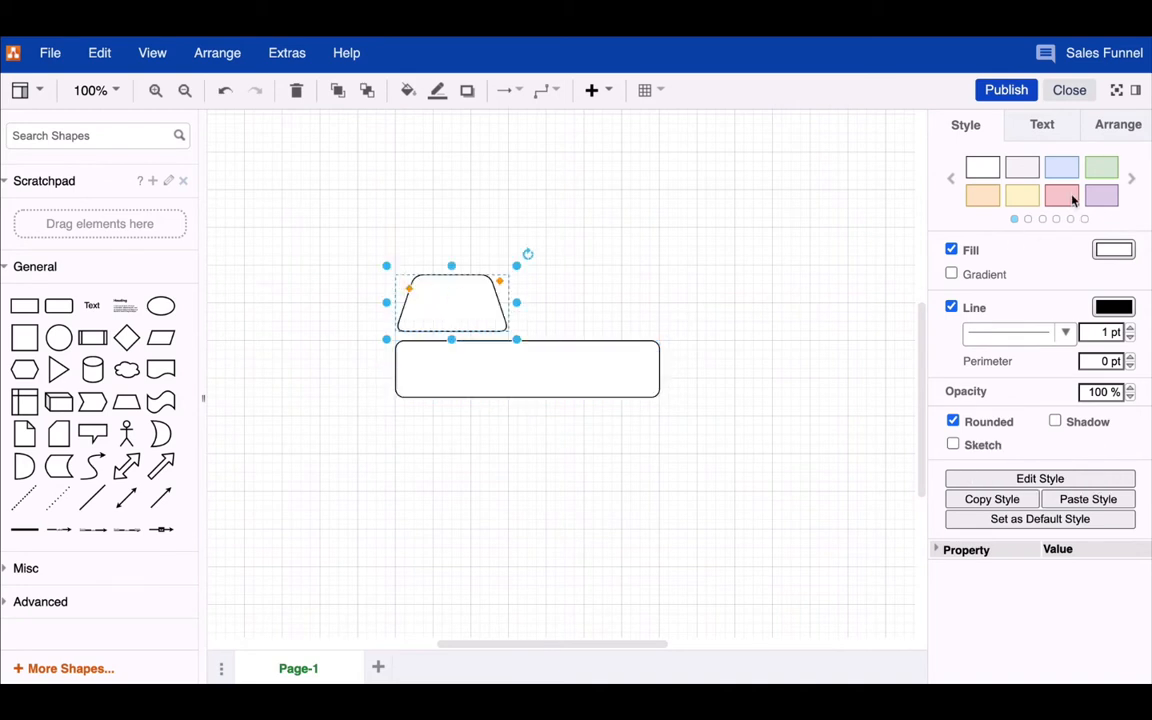
left_click(1116, 124)
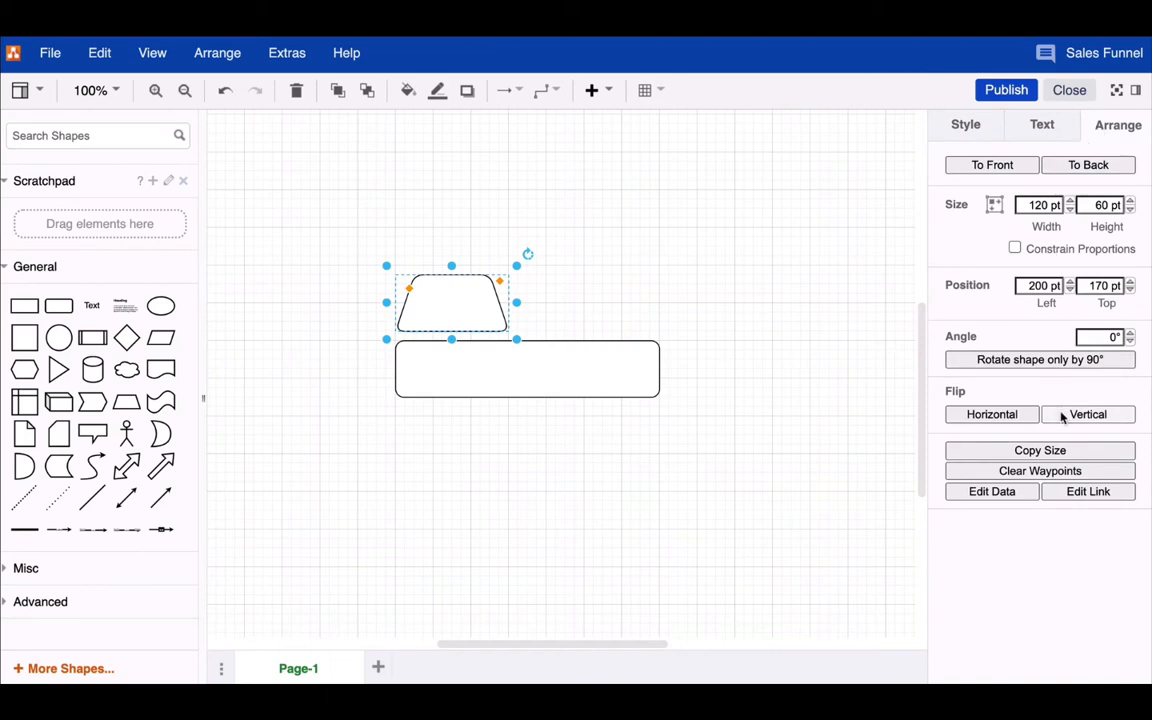
left_click(1088, 414)
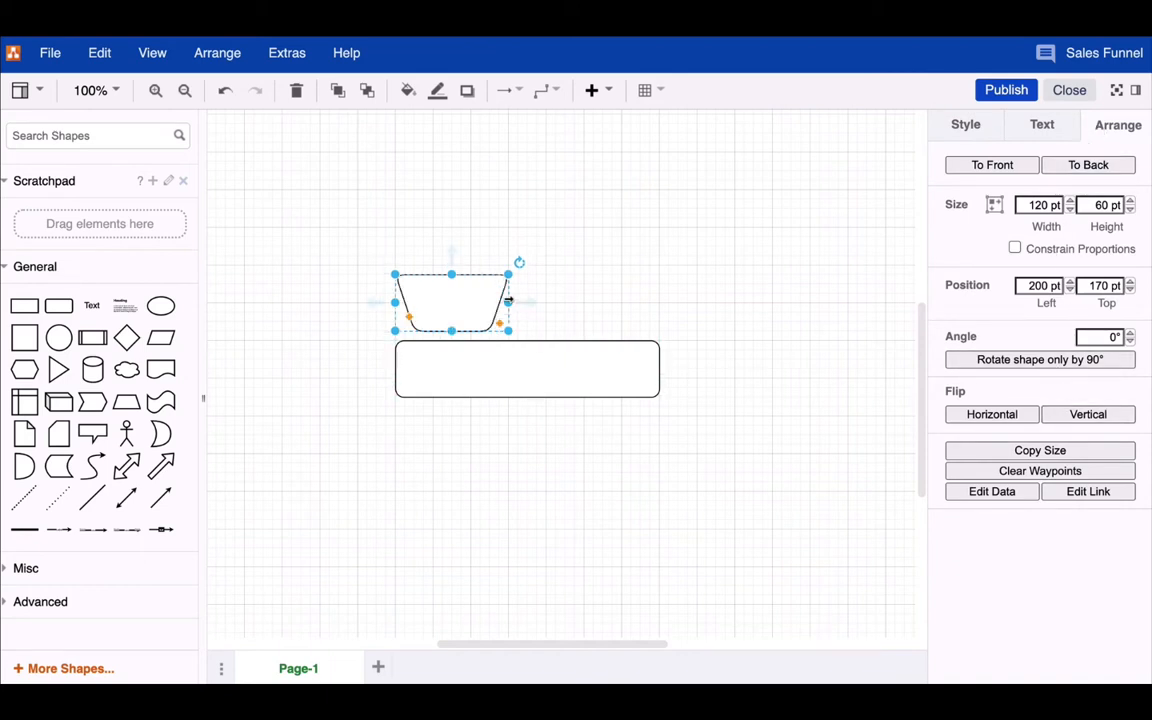
left_click_drag(508, 302, 676, 302)
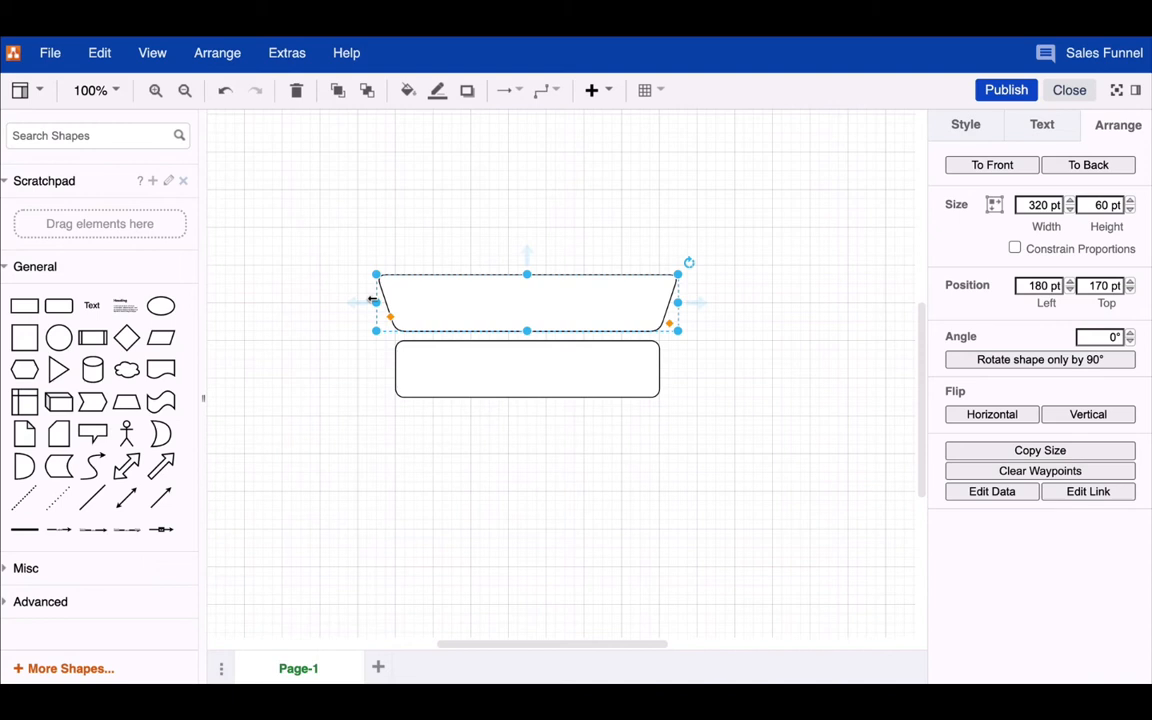
mouse_move(312, 322)
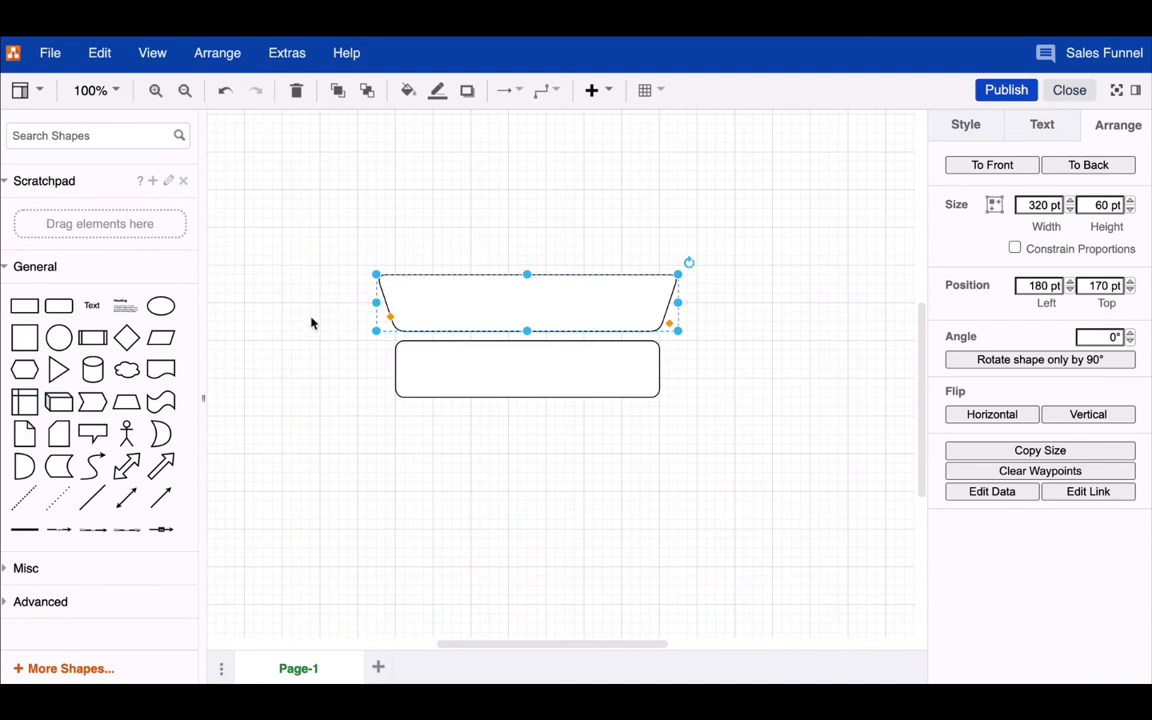
Reselect the flipped trapezoid ready to duplicate it.
left_click(312, 322)
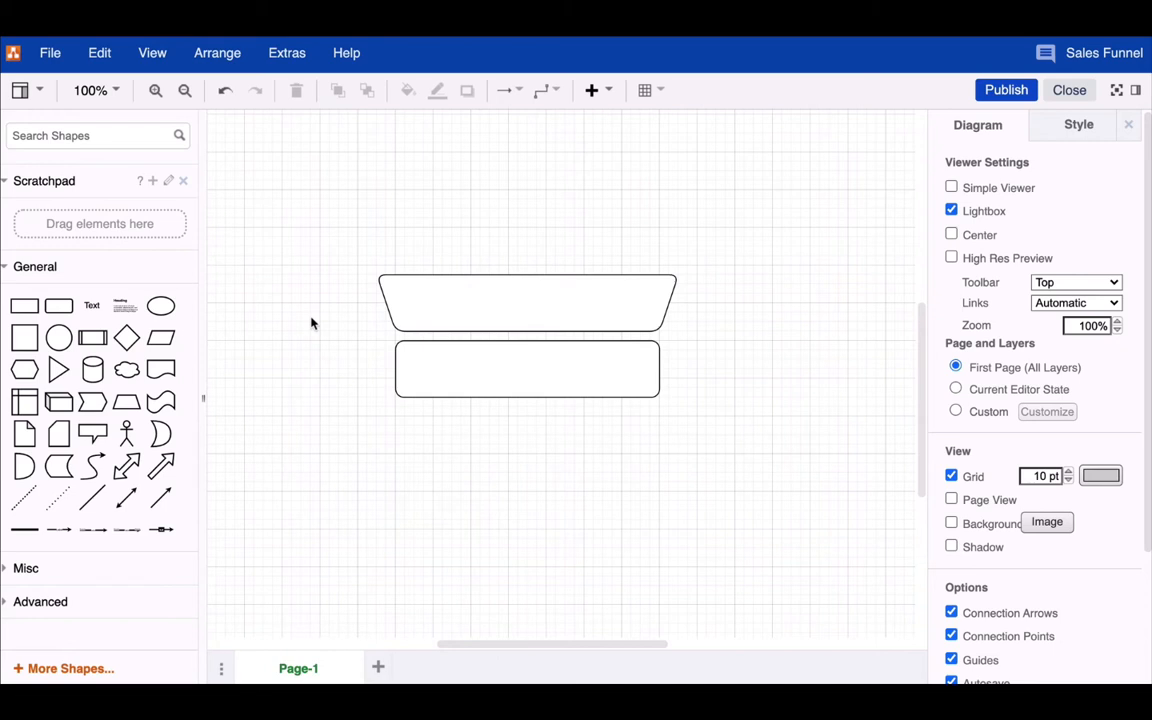
mouse_move(468, 408)
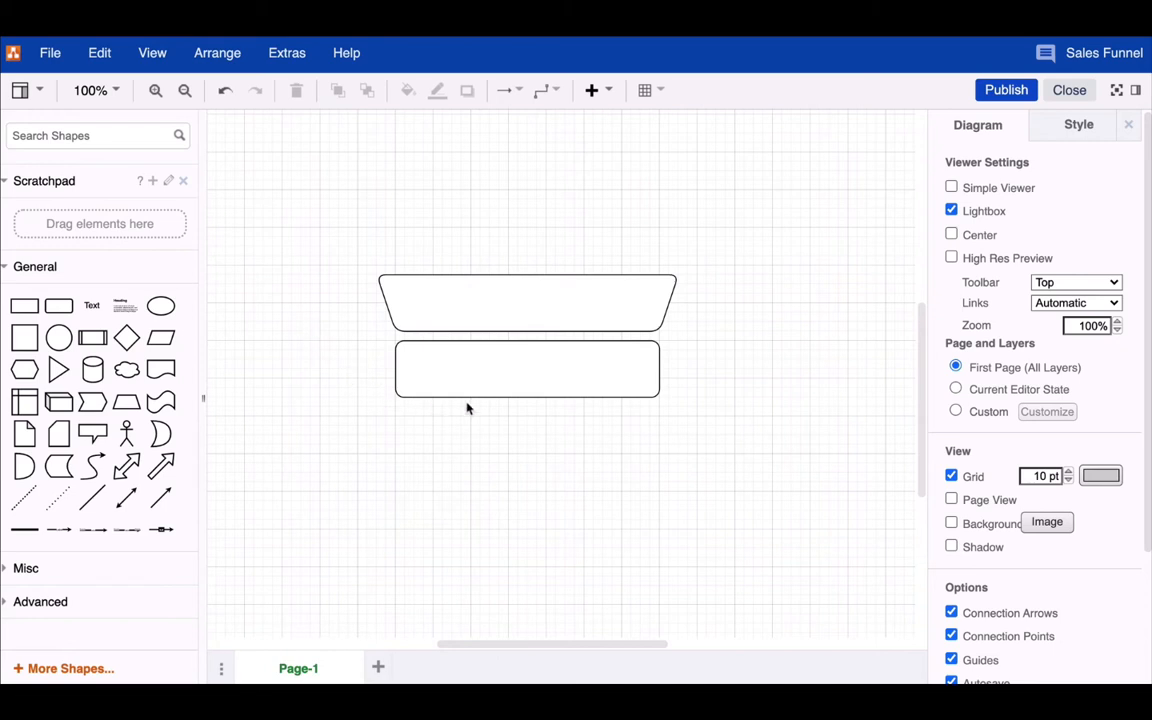
mouse_move(548, 412)
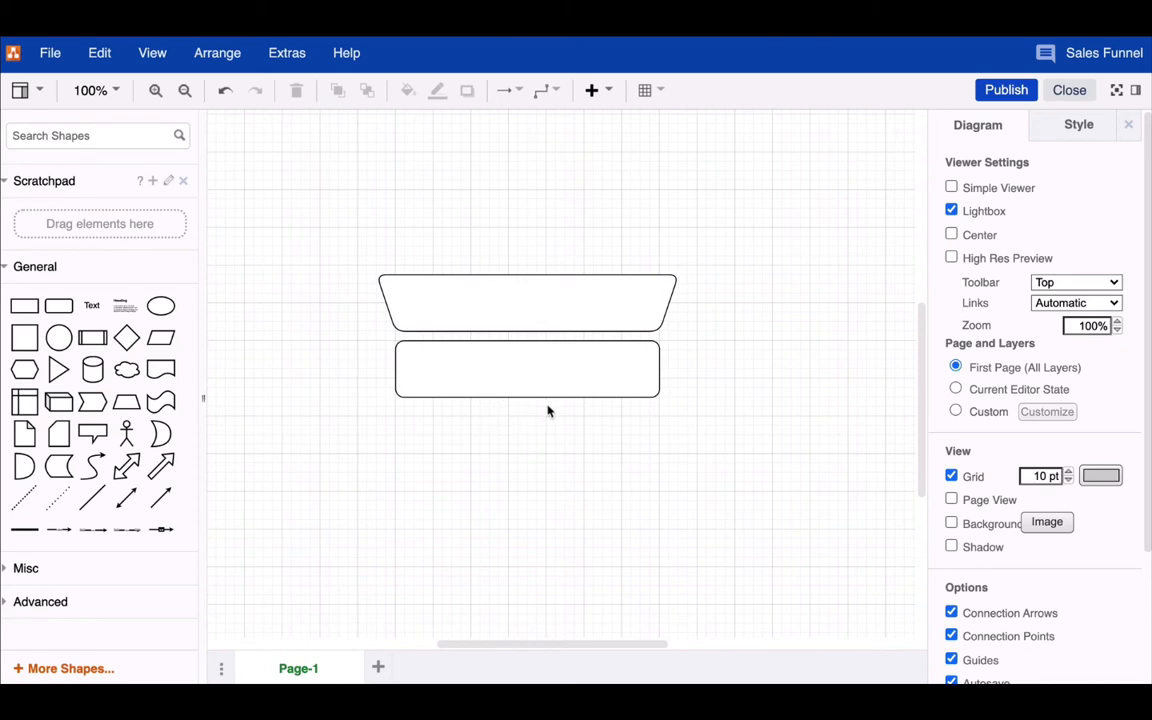
mouse_move(676, 388)
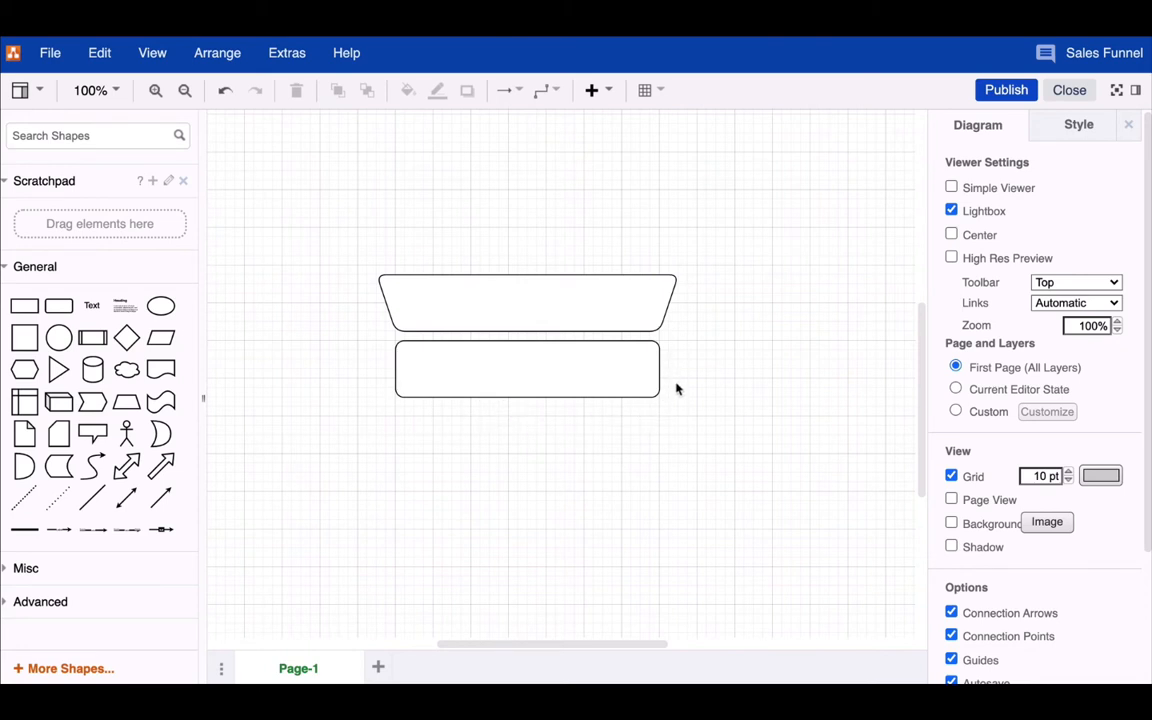
mouse_move(674, 400)
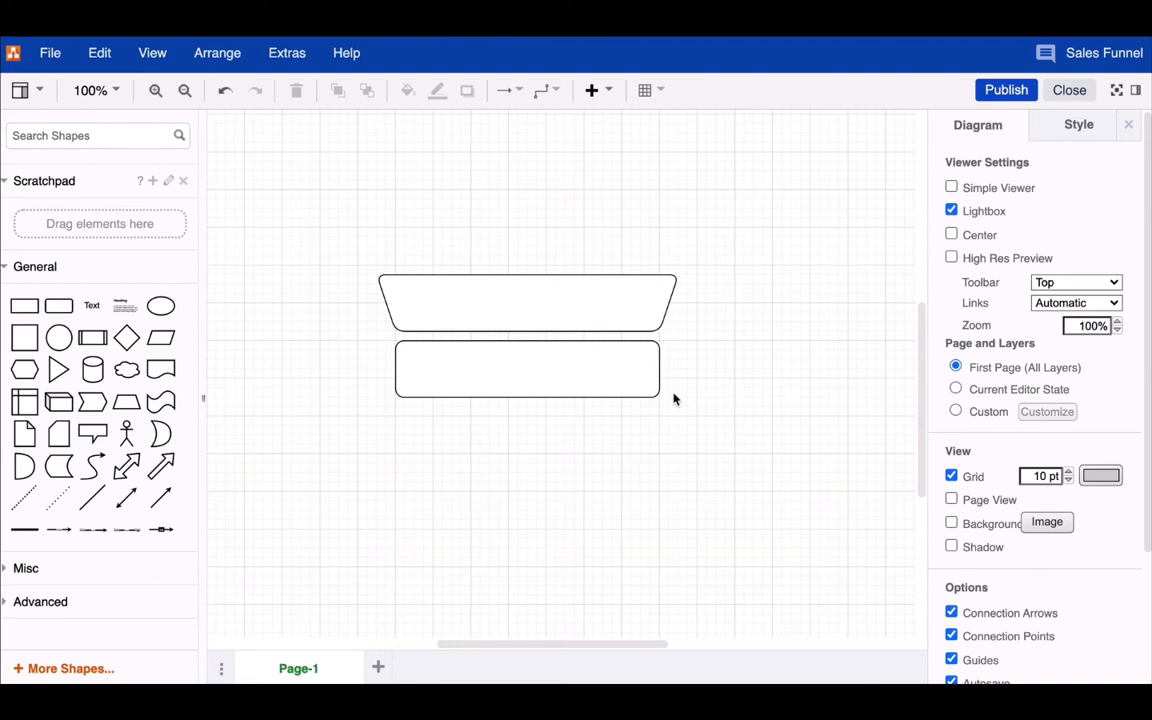
left_click(528, 300)
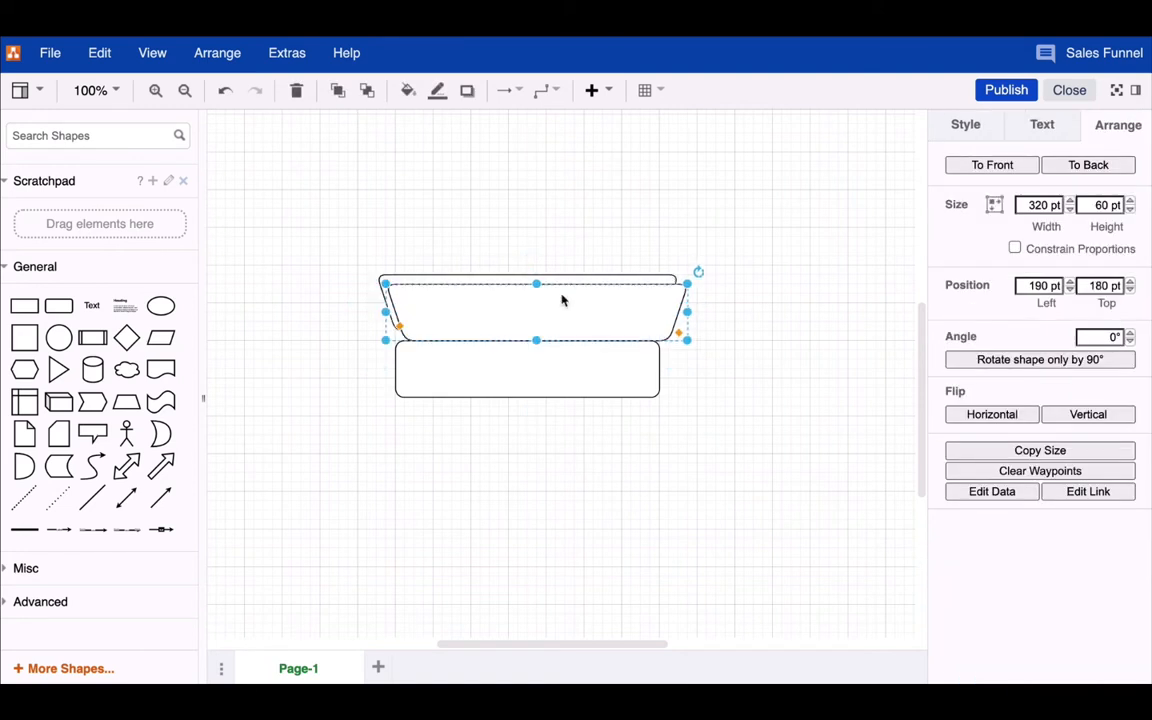
Stack wider trapezoid copies above the original into funnel tiers, then select all shapes.
left_click_drag(536, 310, 518, 230)
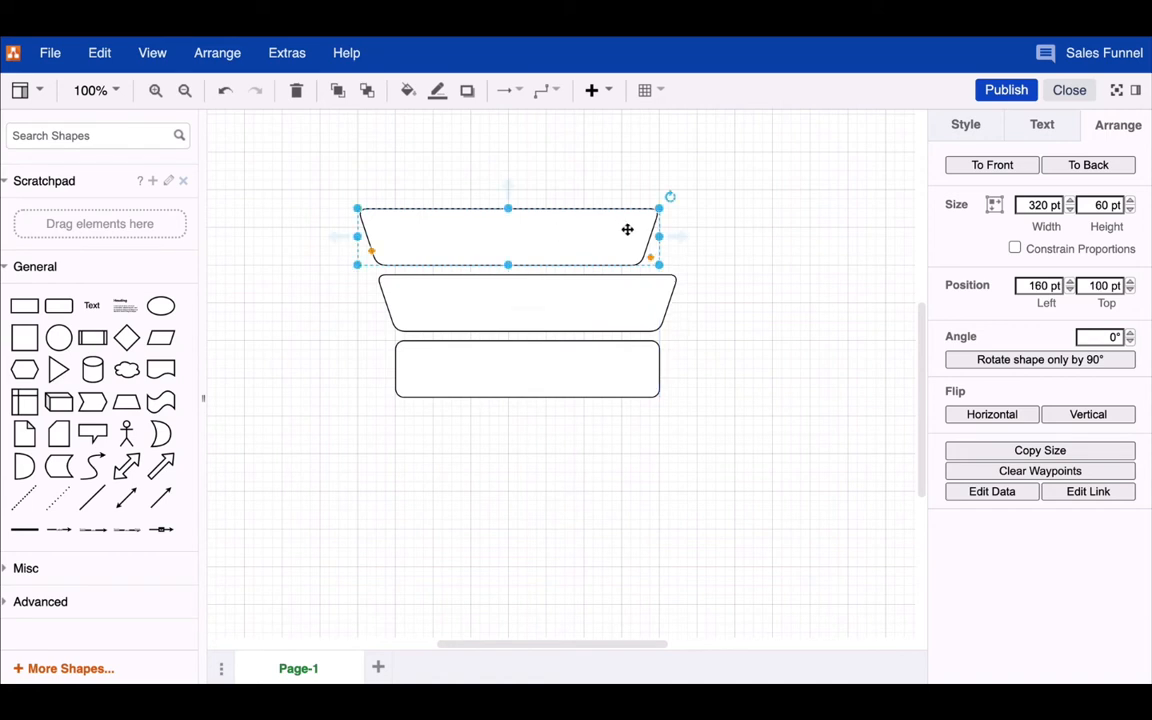
left_click_drag(658, 236, 696, 236)
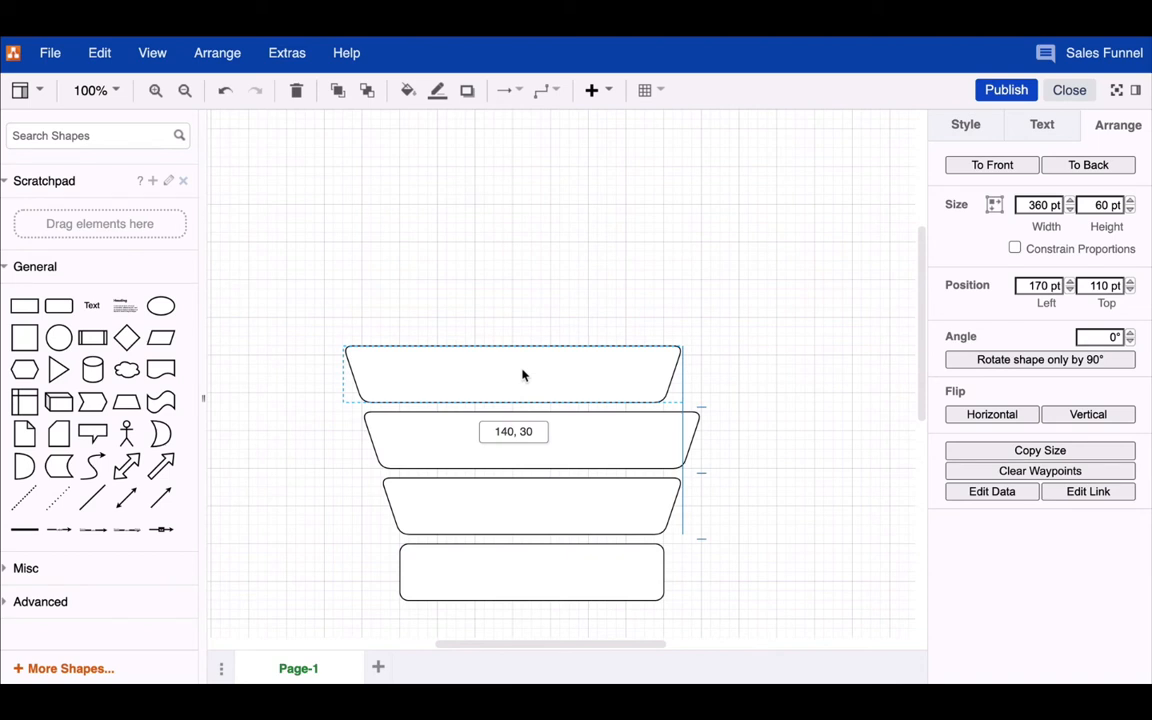
left_click_drag(680, 376, 708, 374)
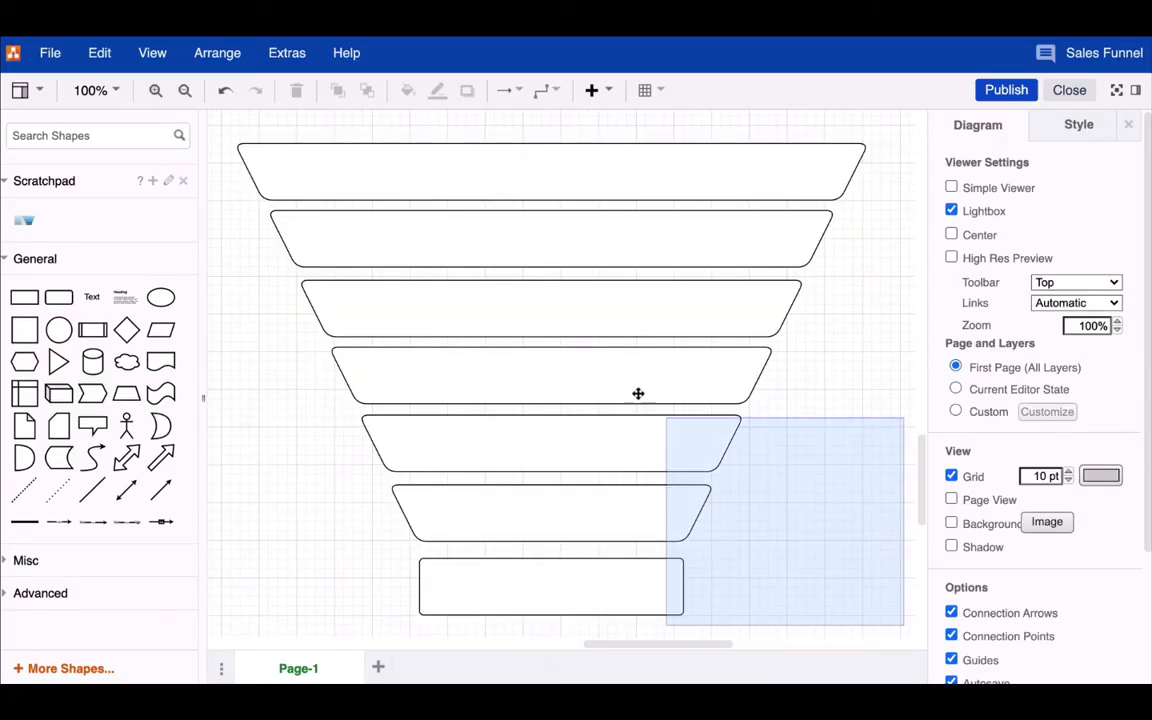
key("ctrl+a")
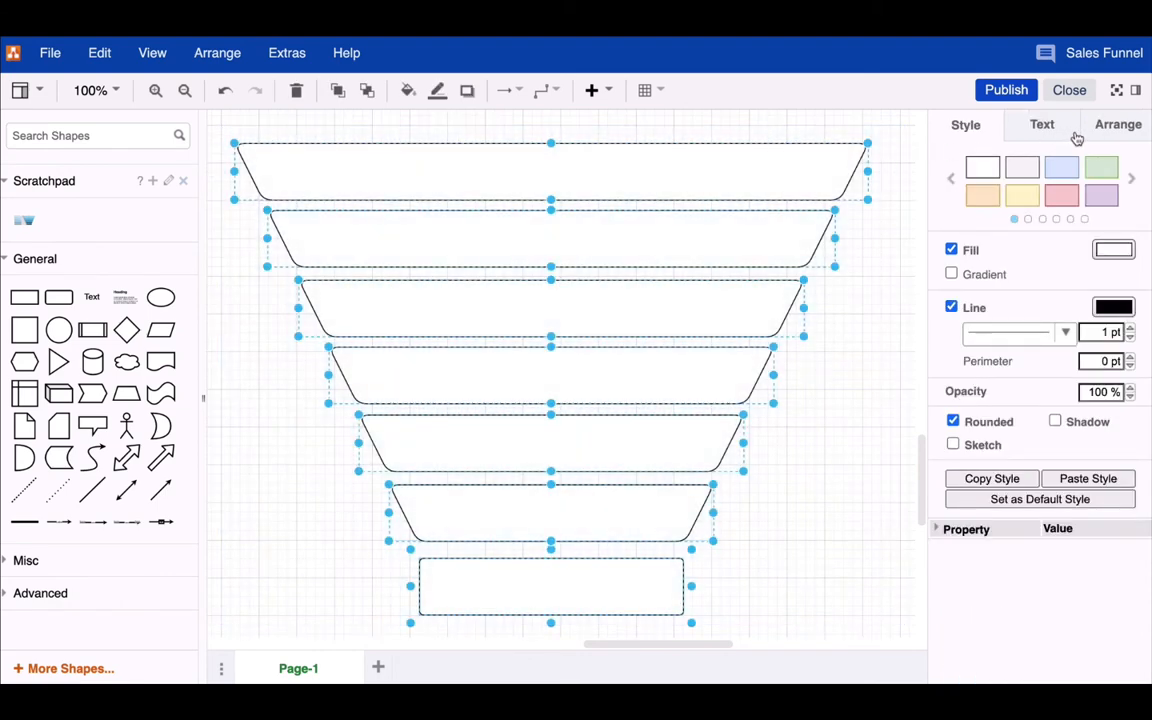
Distribute the selected tiers evenly along the vertical axis.
left_click(1116, 124)
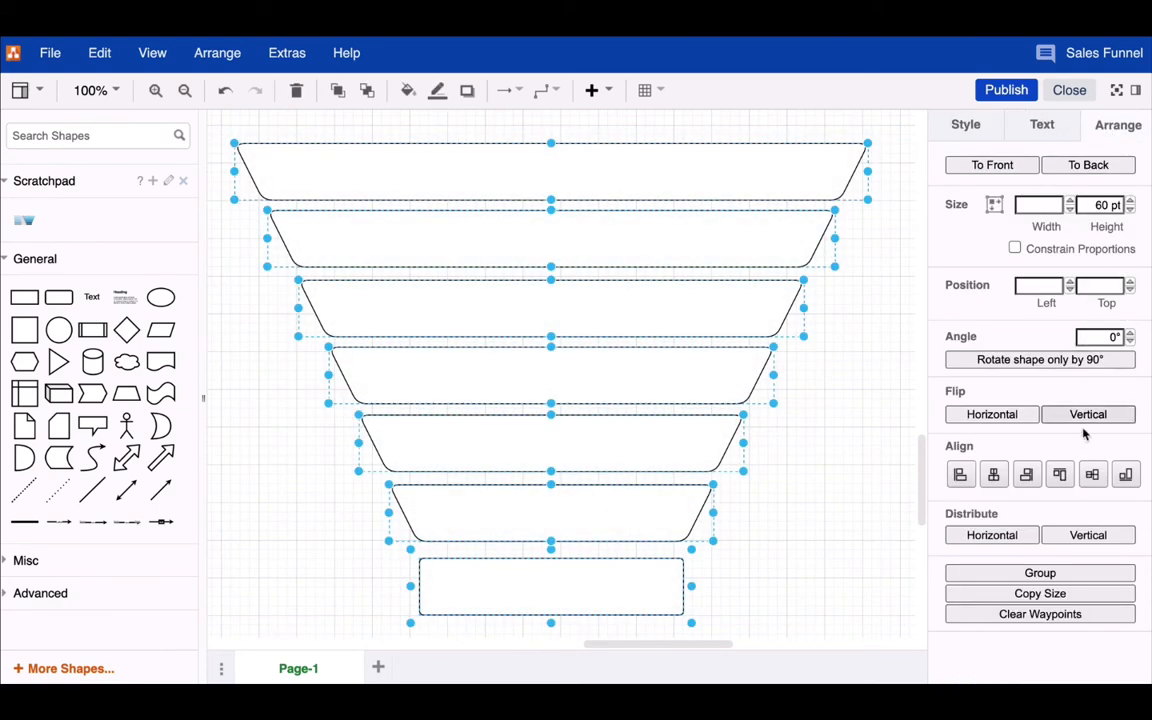
left_click(1088, 536)
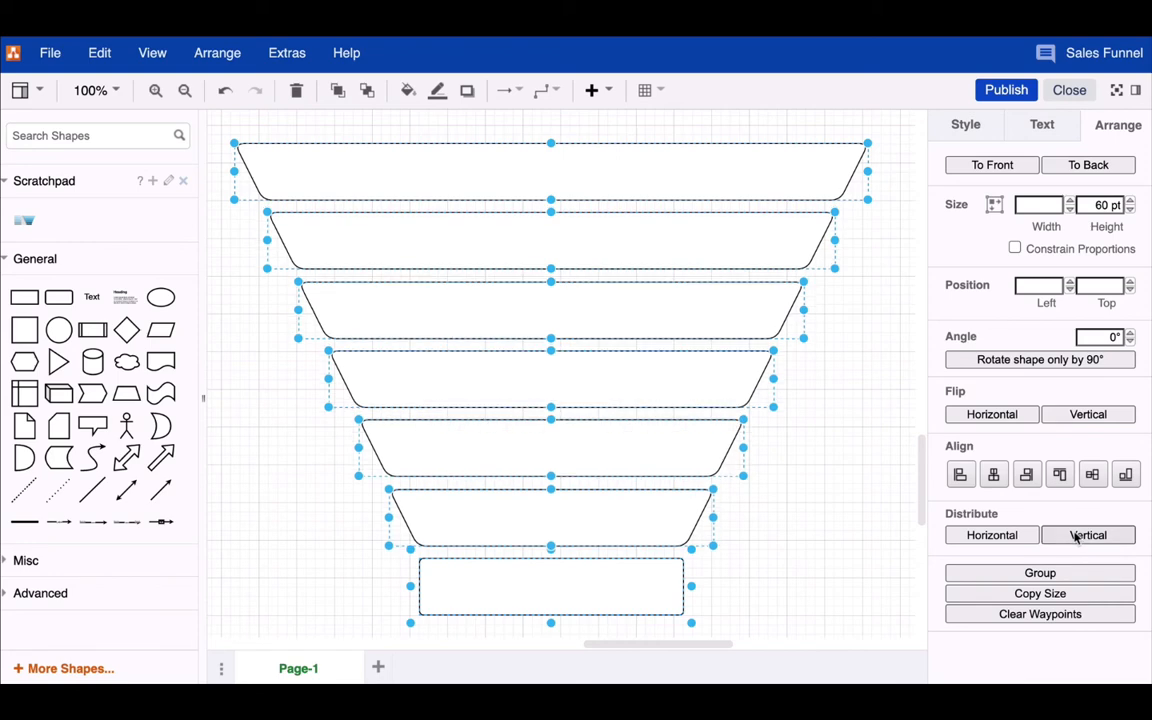
left_click(836, 380)
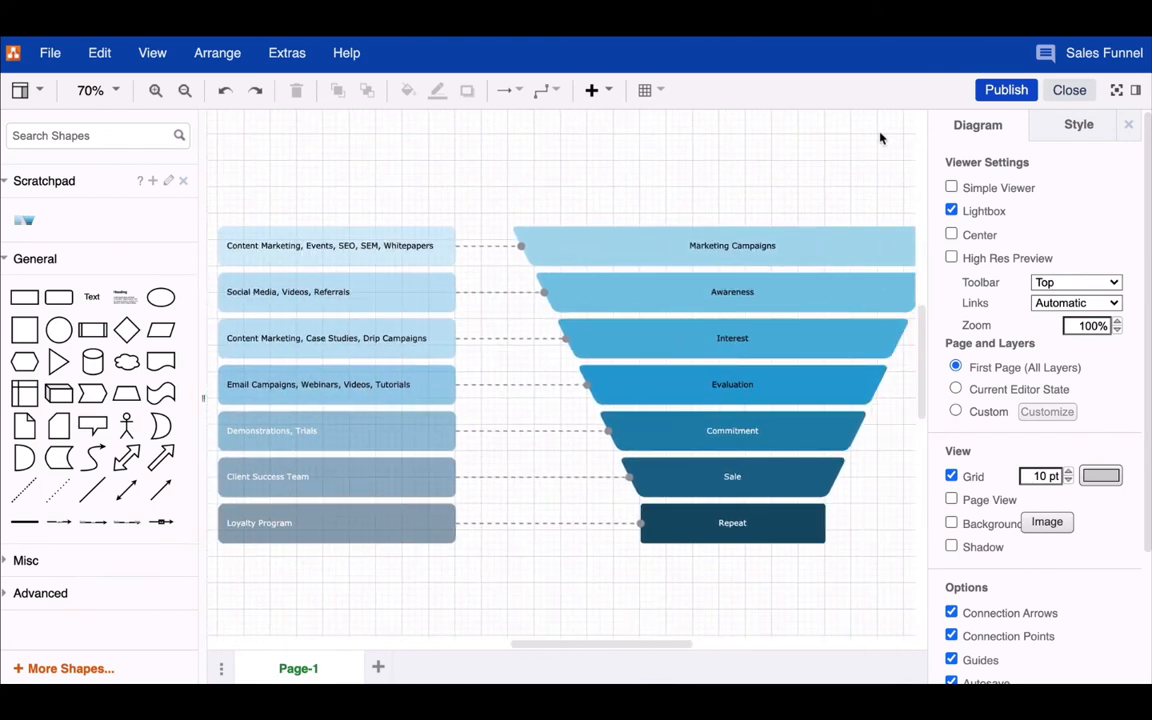
mouse_move(1006, 88)
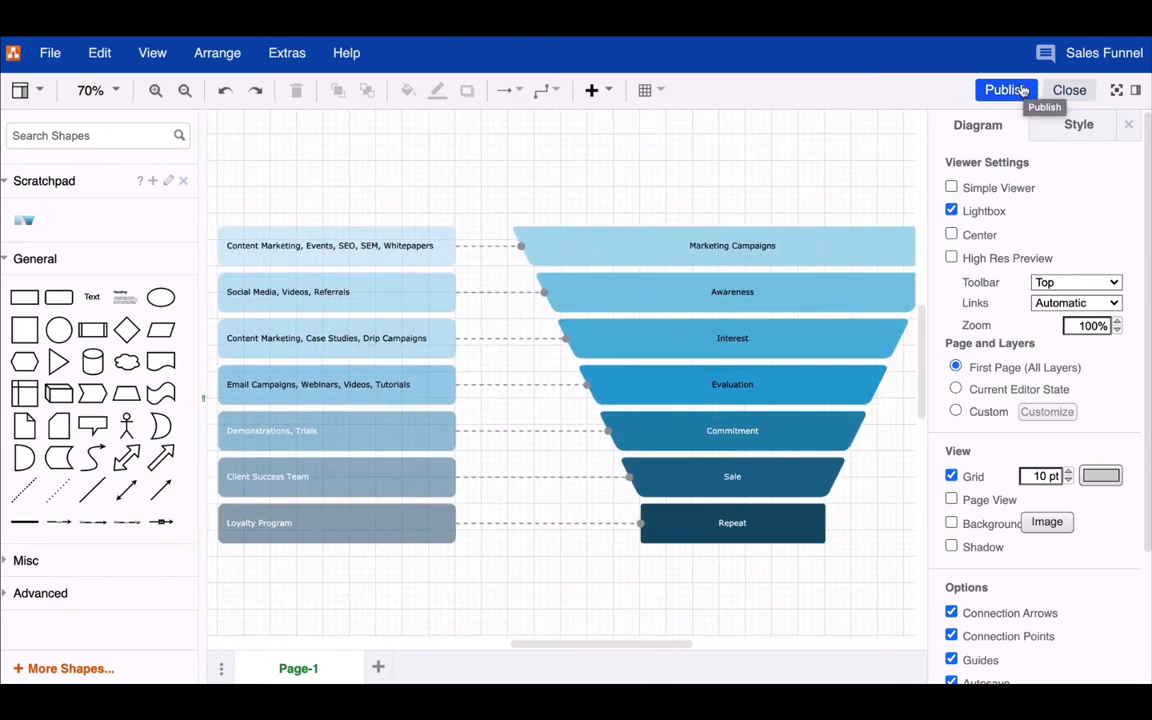
Publish the completed funnel diagram back to the Confluence page.
left_click(1068, 88)
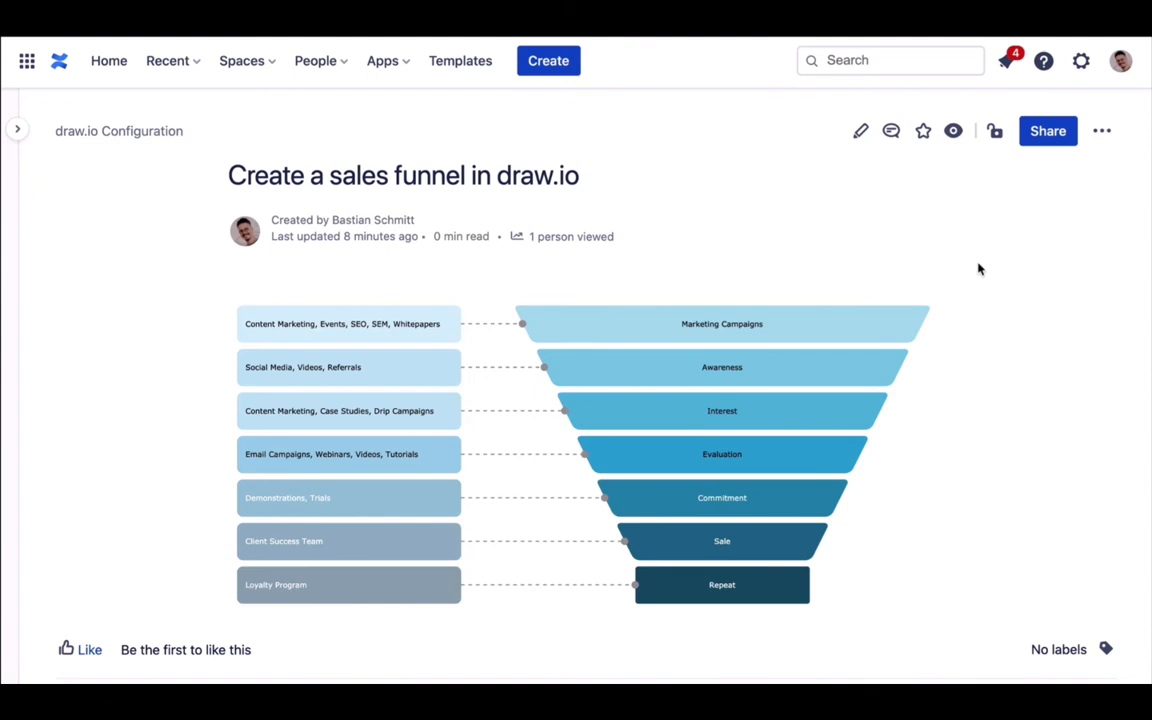